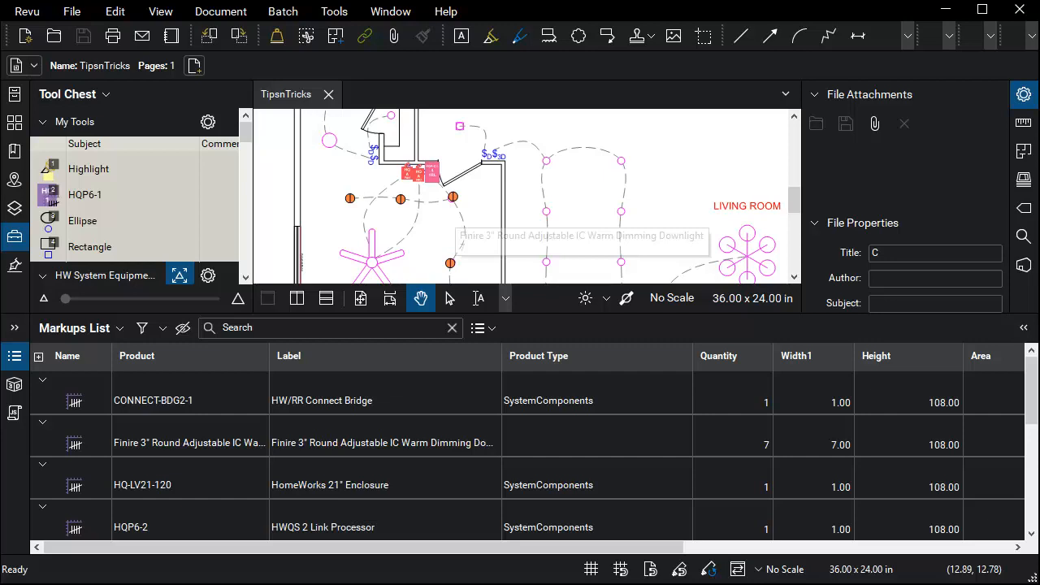
Bring up the context menu for the Finire 3" round adjustable downlight count of 7.
right_click(455, 209)
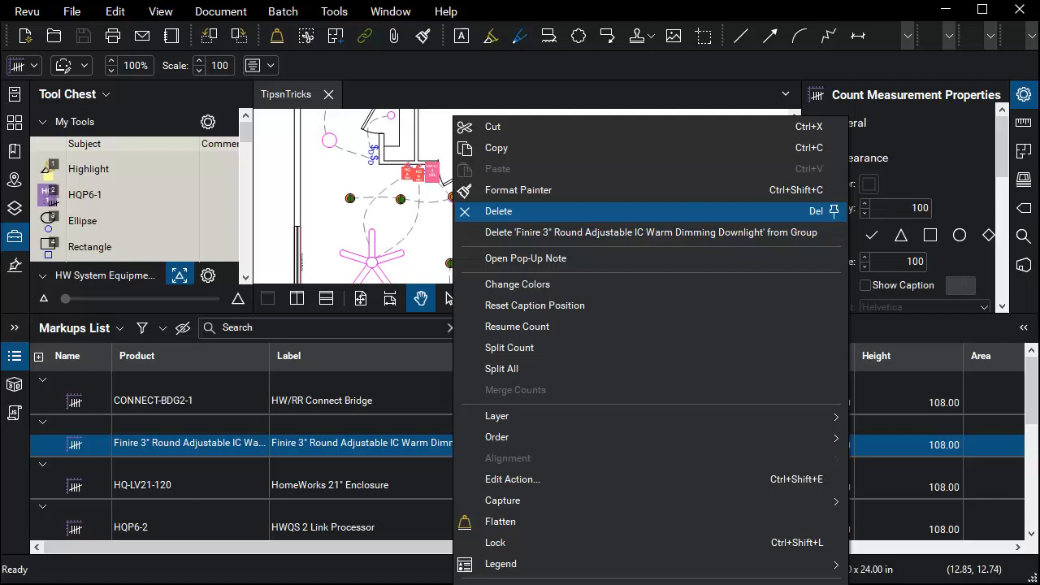
mouse_move(509, 348)
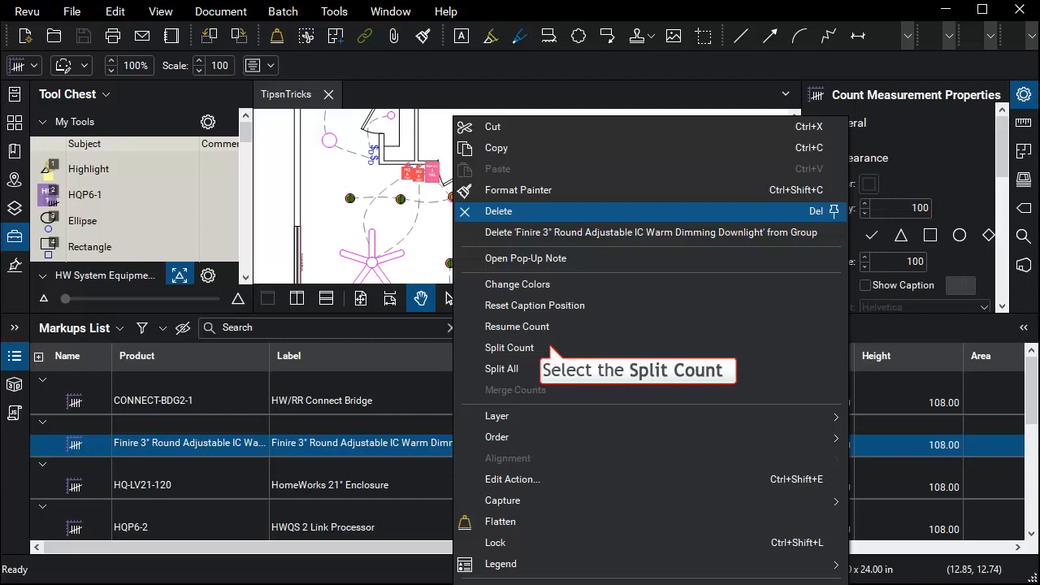
Choose Split Count so the downlight fixtures become separate counts.
left_click(510, 348)
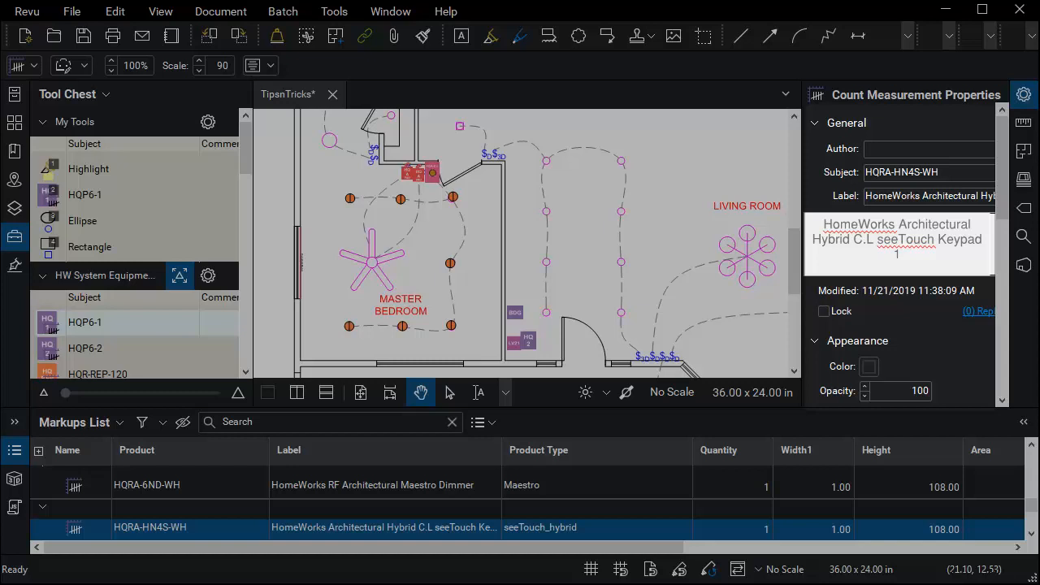
Deselect the keypad count so the document's own properties show.
left_click(814, 124)
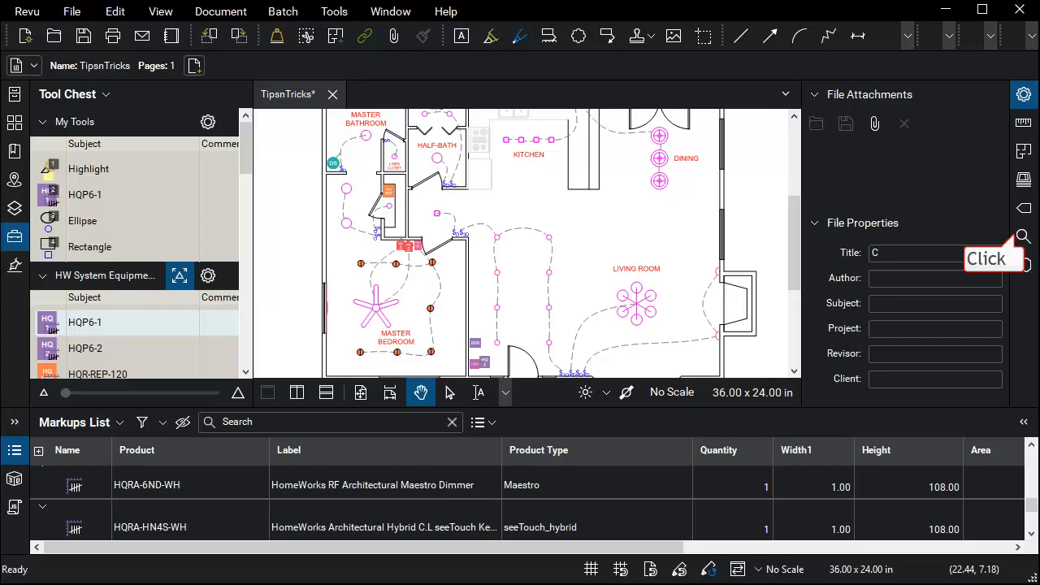
Start a search of the current document for the dimmer symbol $D.
left_click(1024, 237)
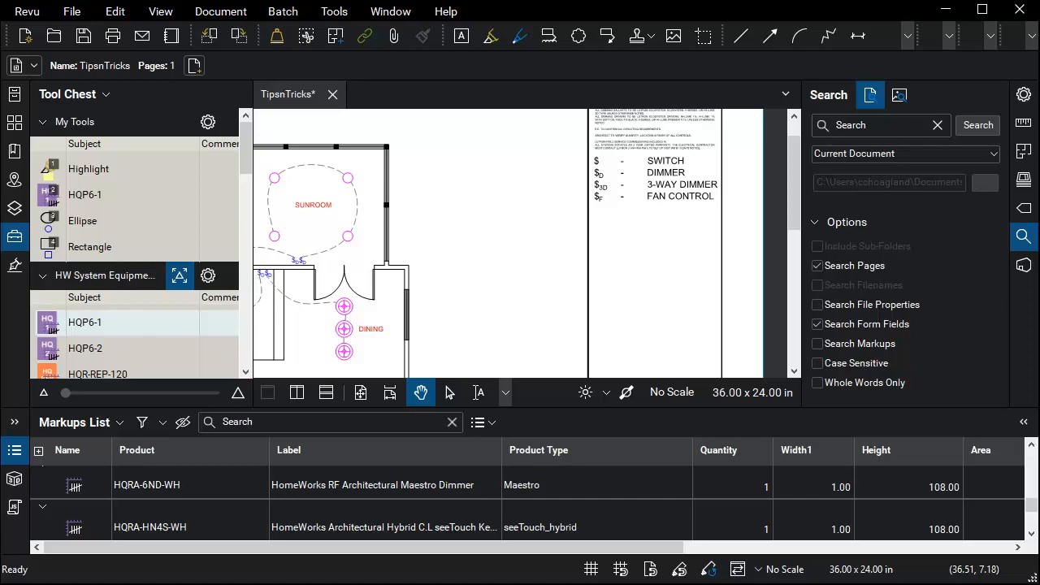
type("$D")
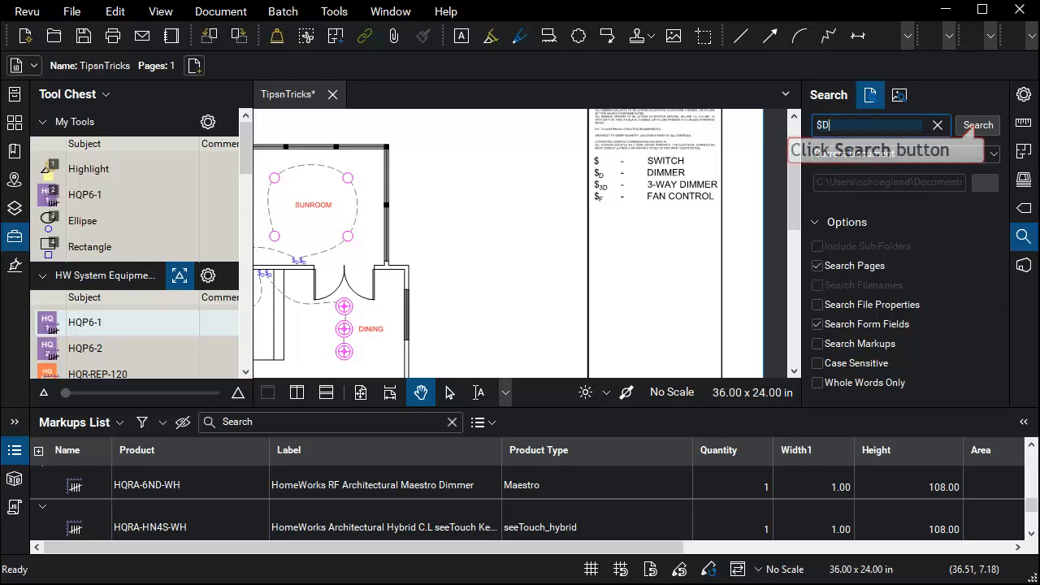
Run the $D search, returning 16 results, and bring up the apply-to-checked actions.
left_click(979, 124)
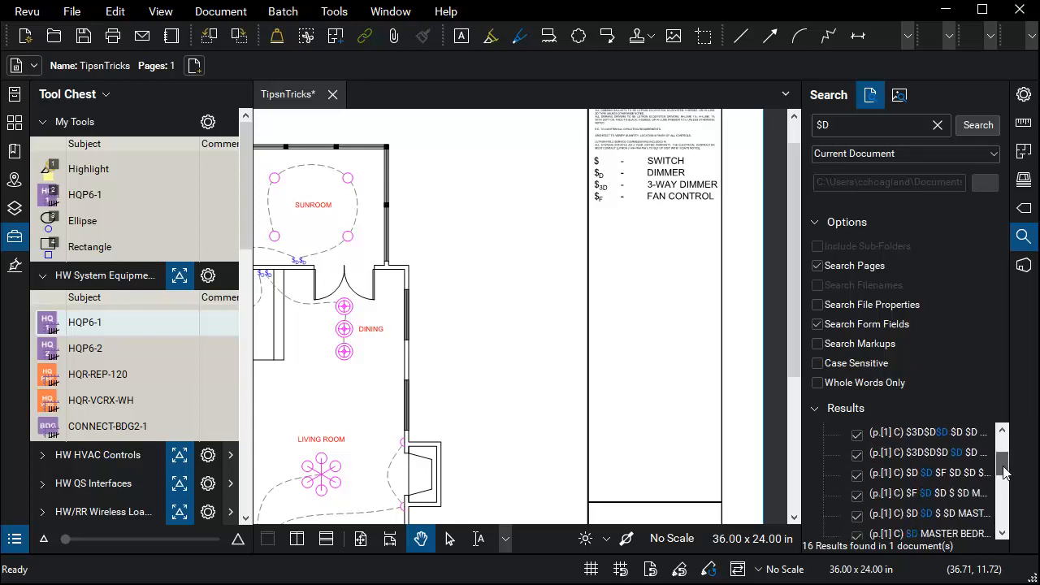
scroll("down", 3)
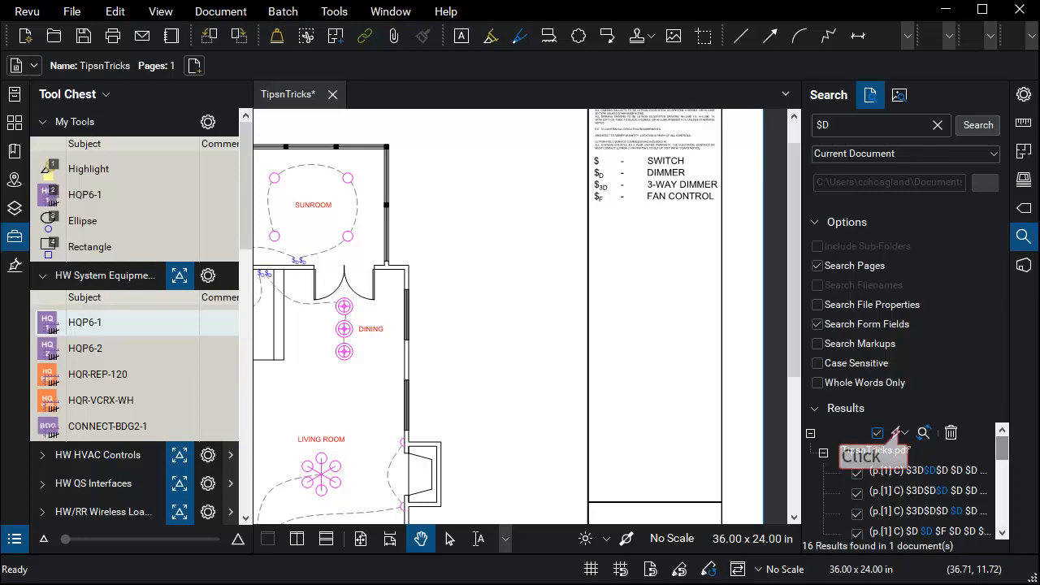
left_click(900, 432)
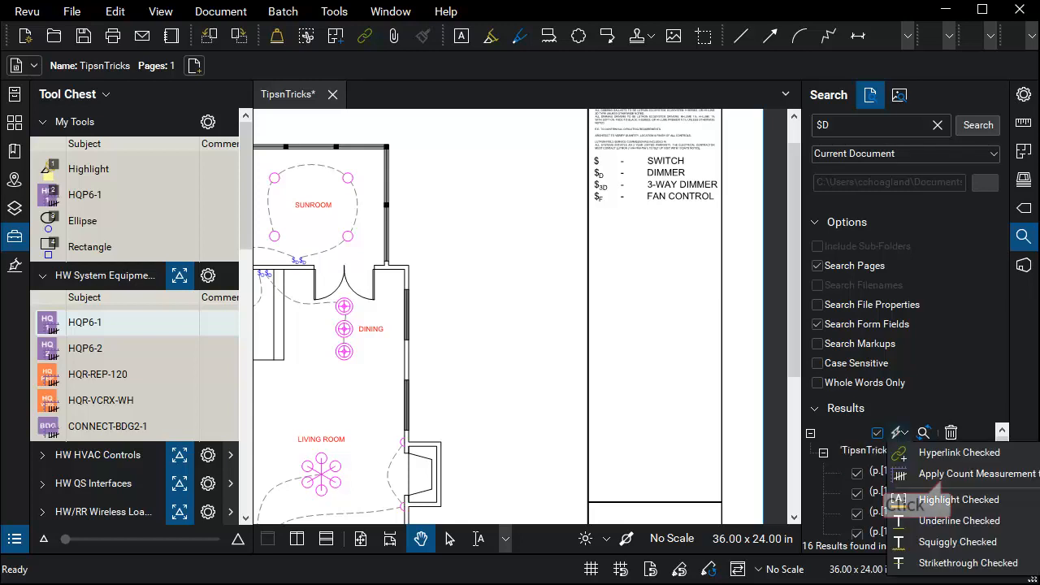